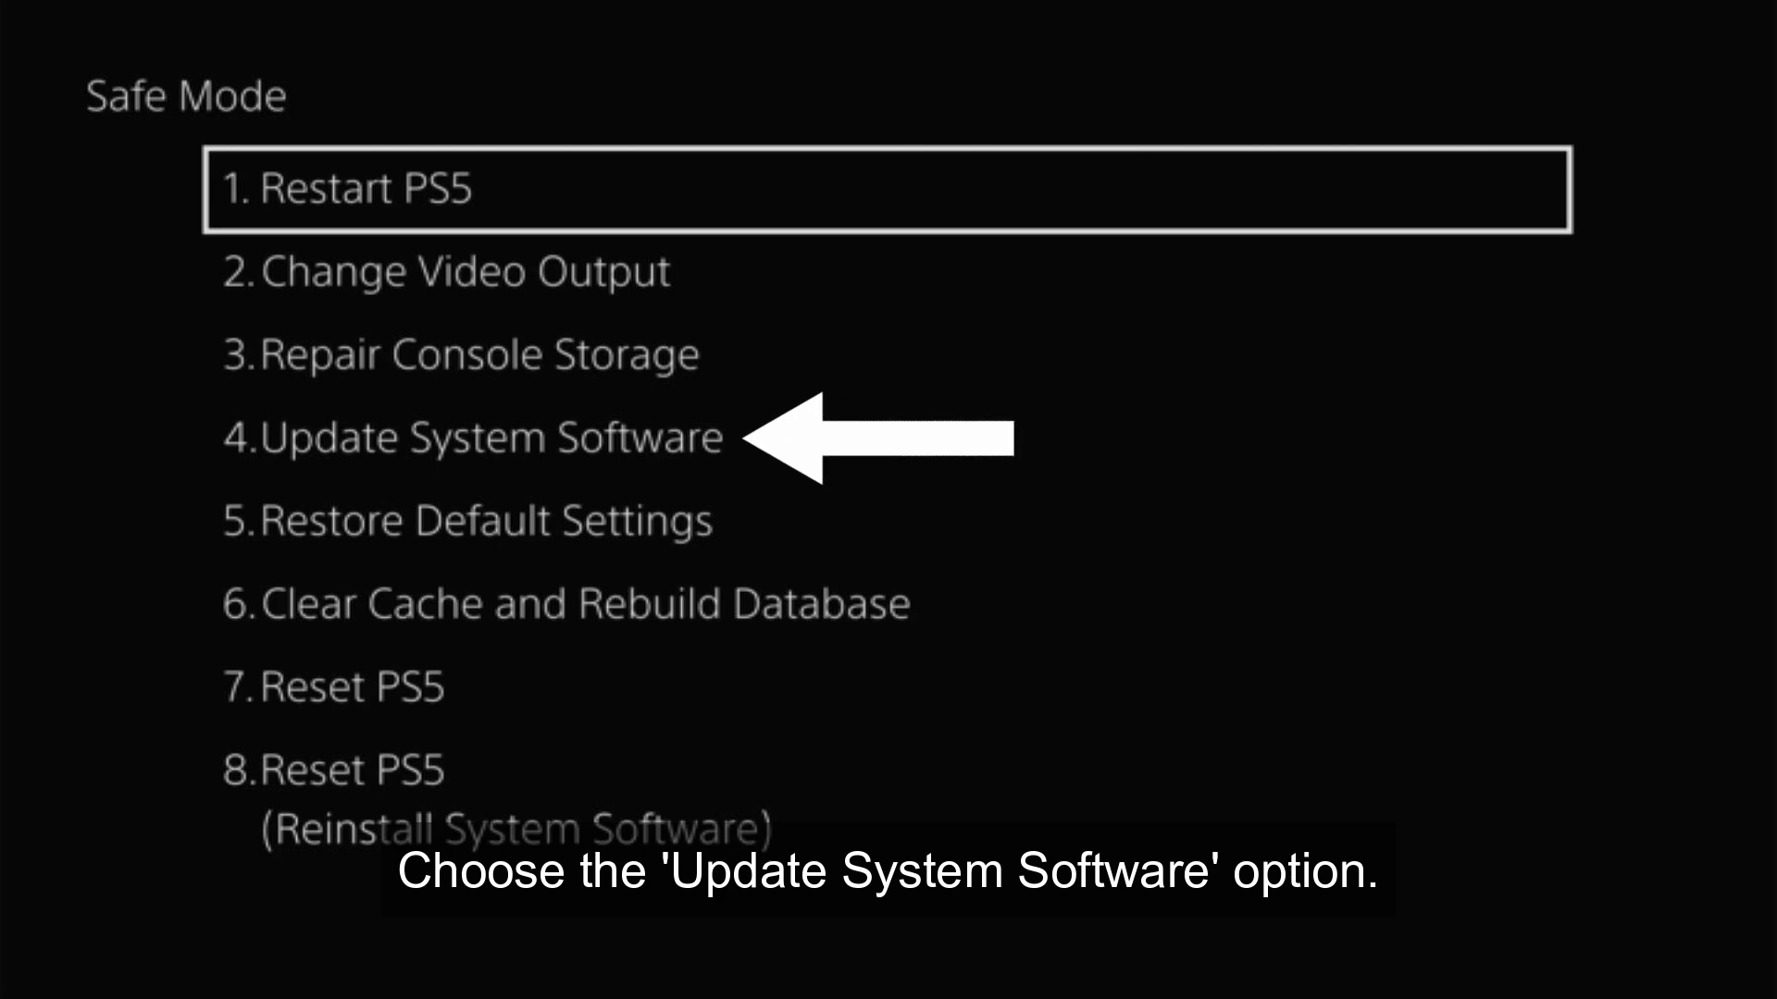
- Choose Update System Software and select the Update Using Internet option
key(Down)
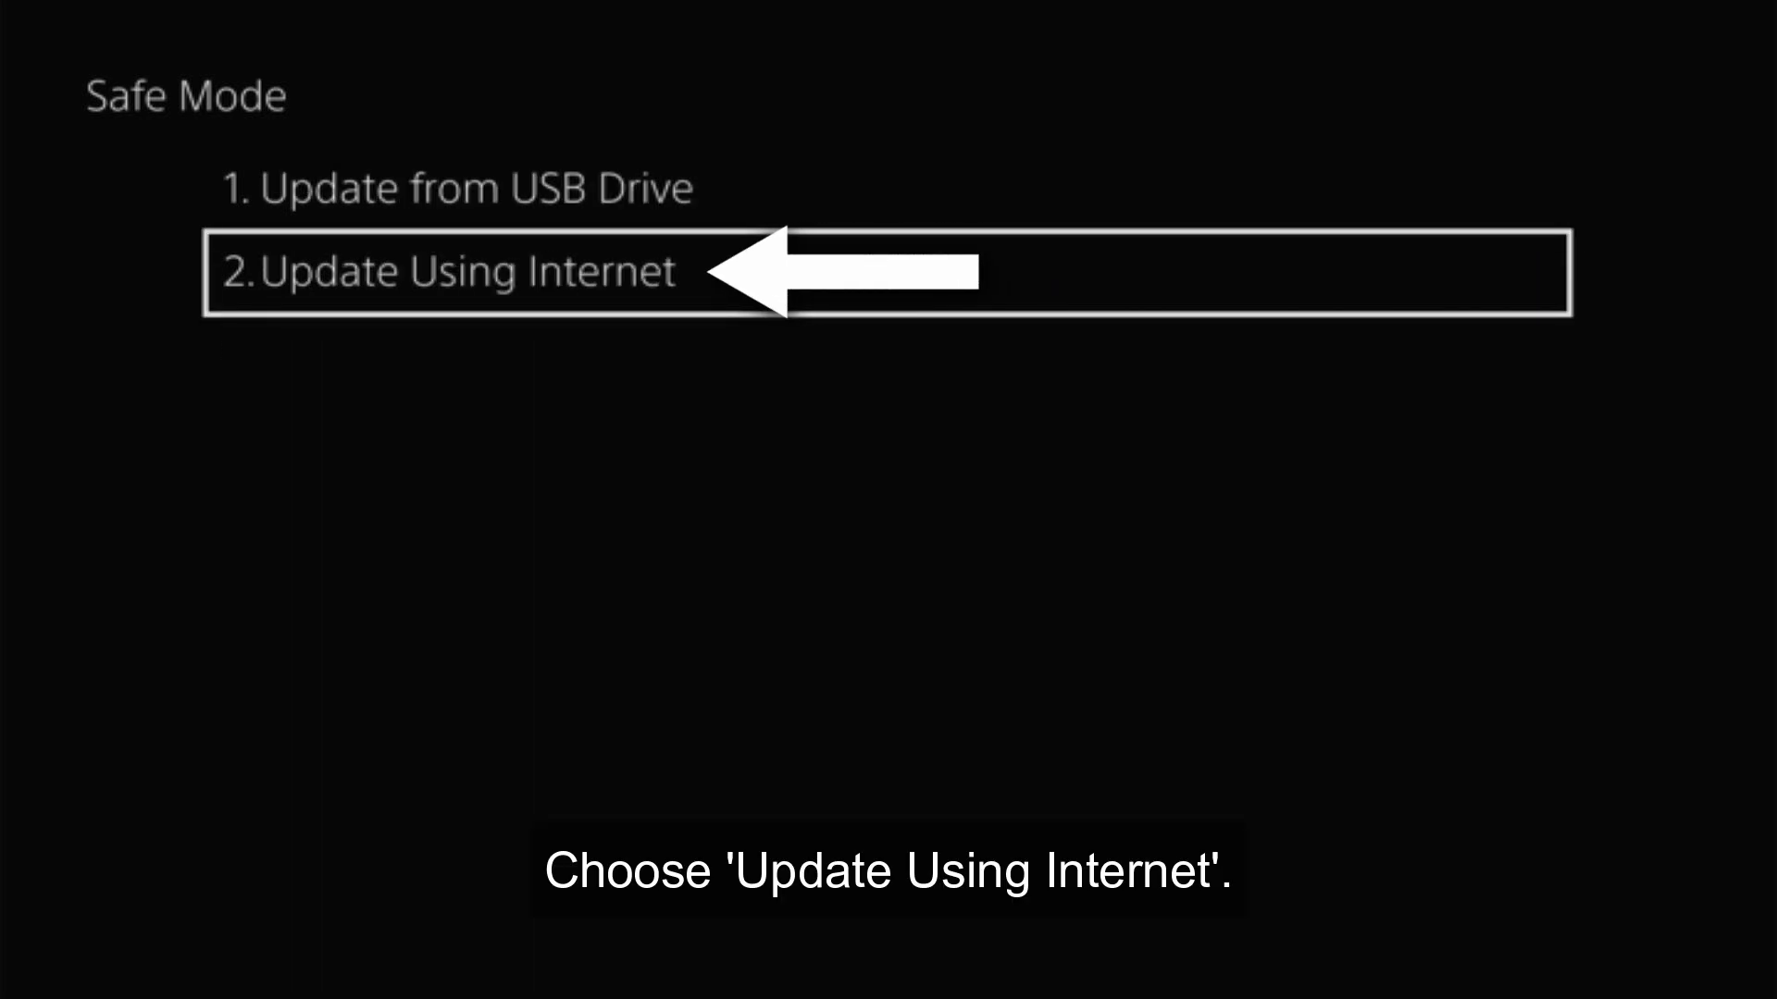
click(453, 270)
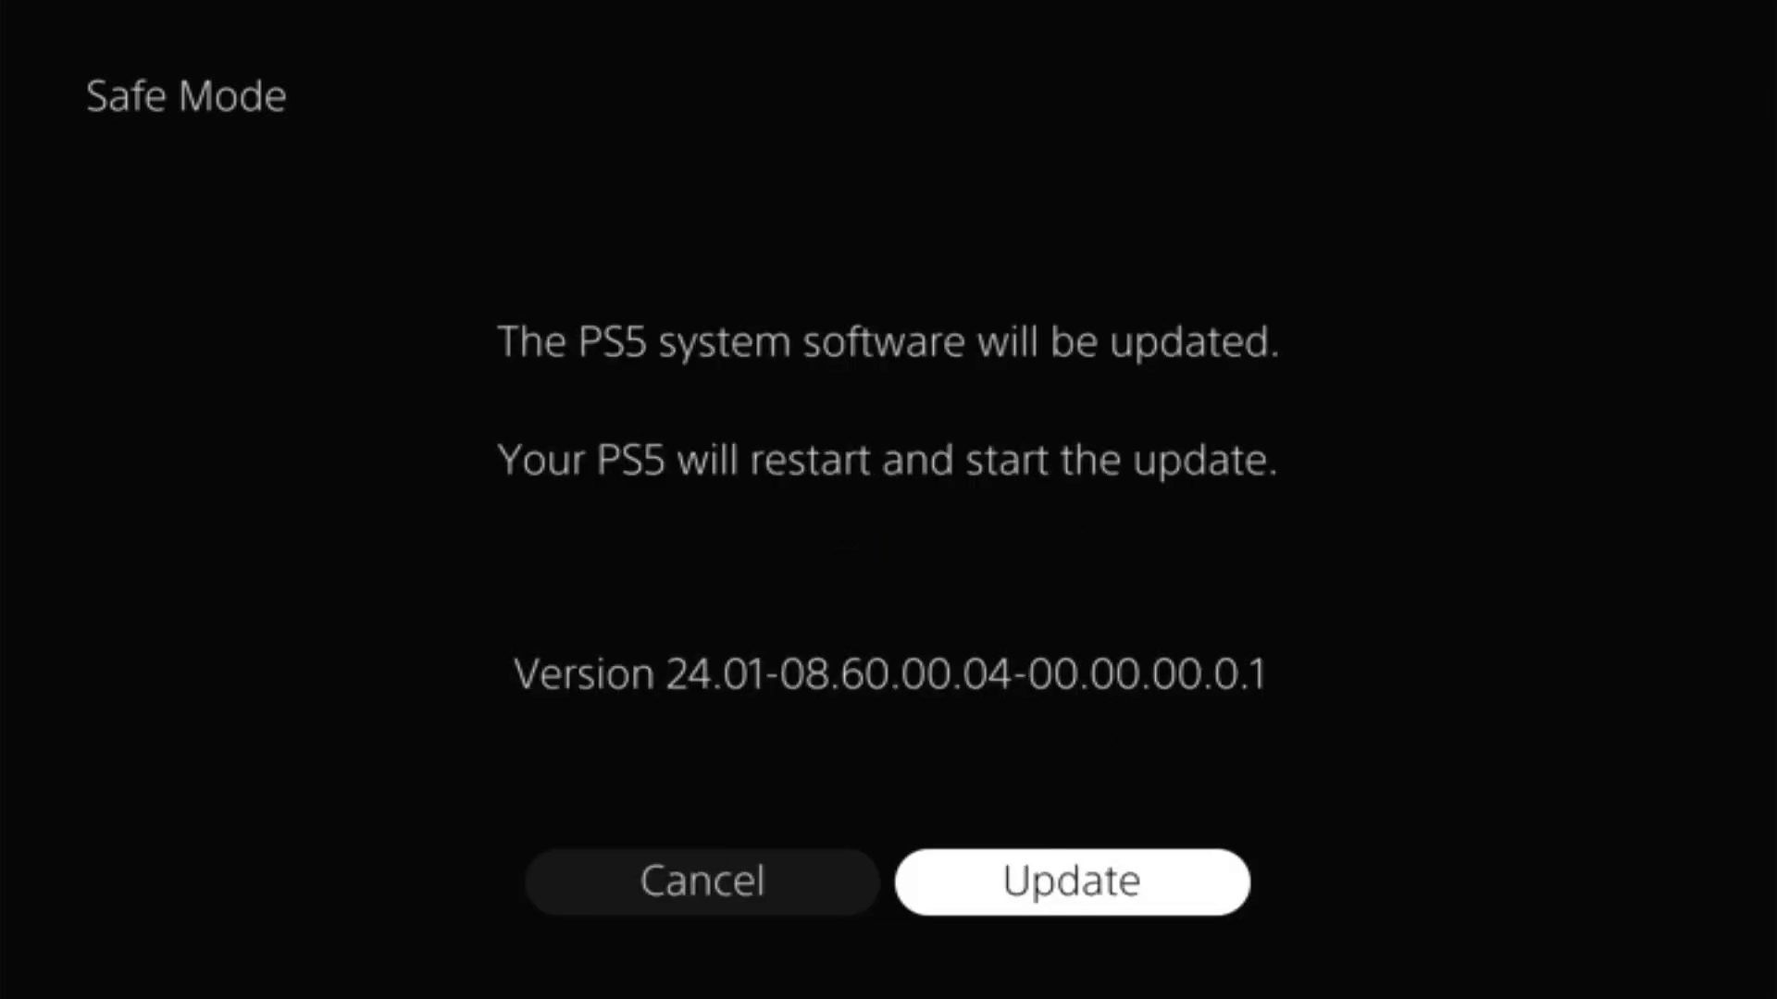
- Confirm the internet update to system software version 24.01-08.60.00.04
click(1070, 881)
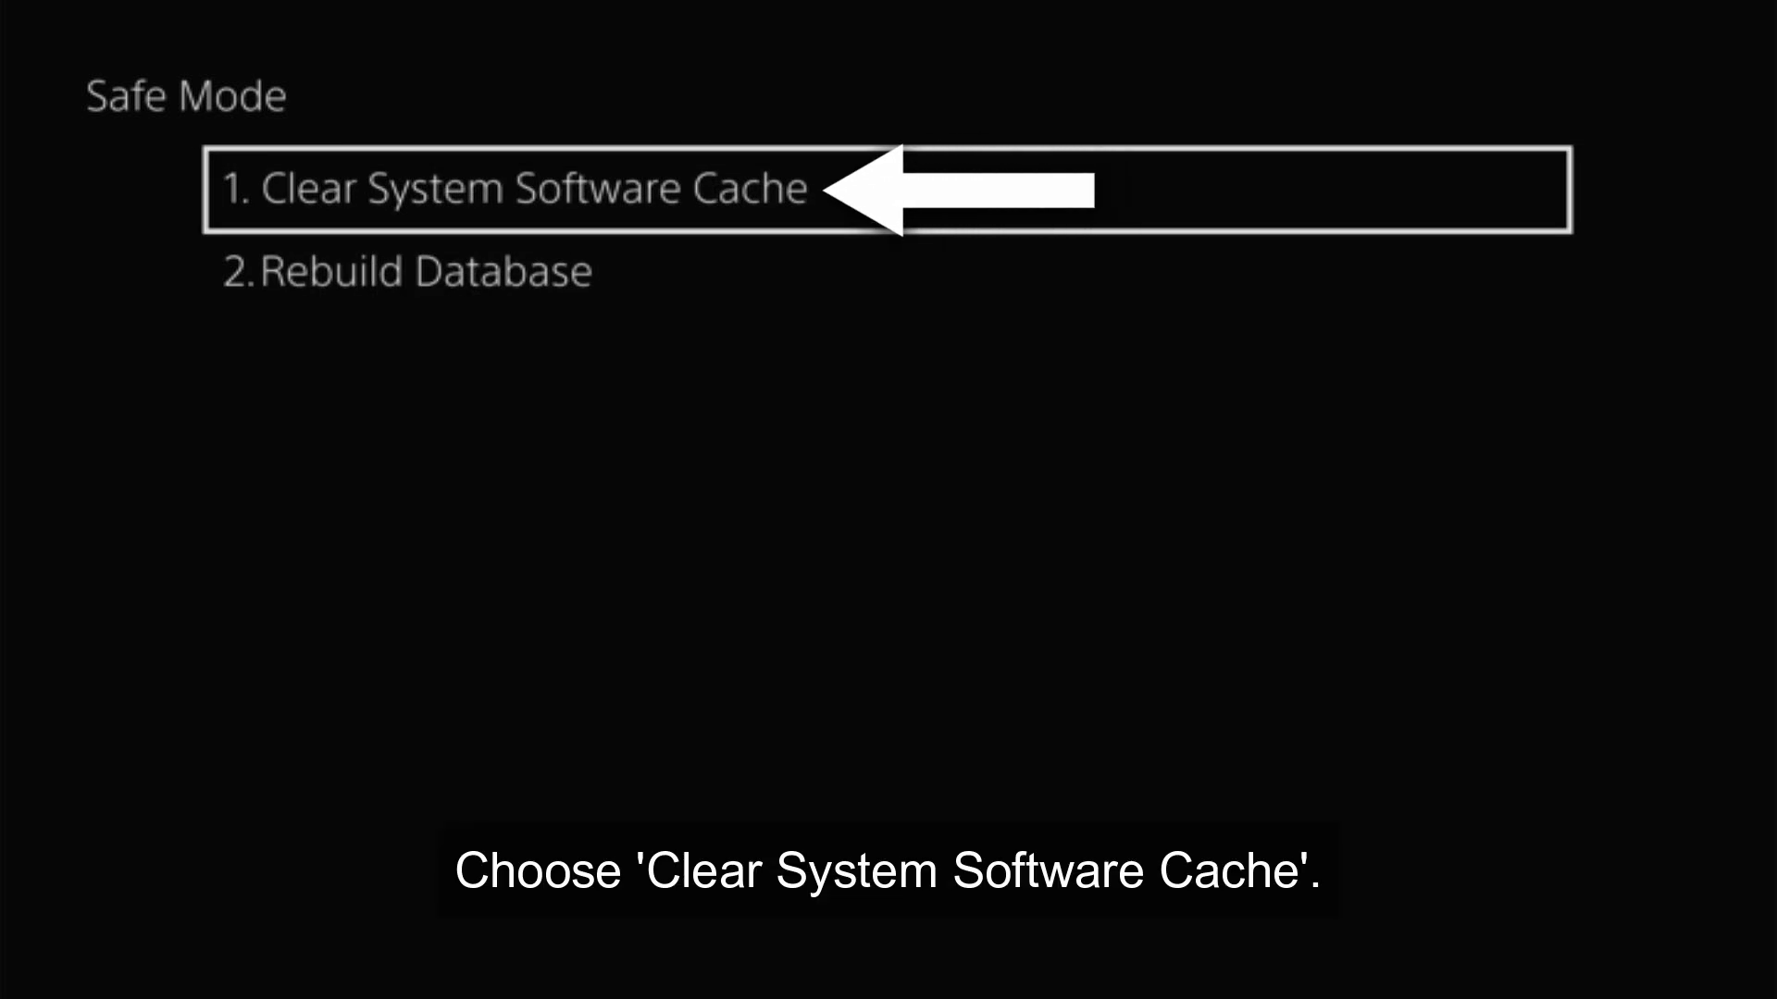
- Select Clear System Software Cache and confirm the cache clearing with OK
click(511, 188)
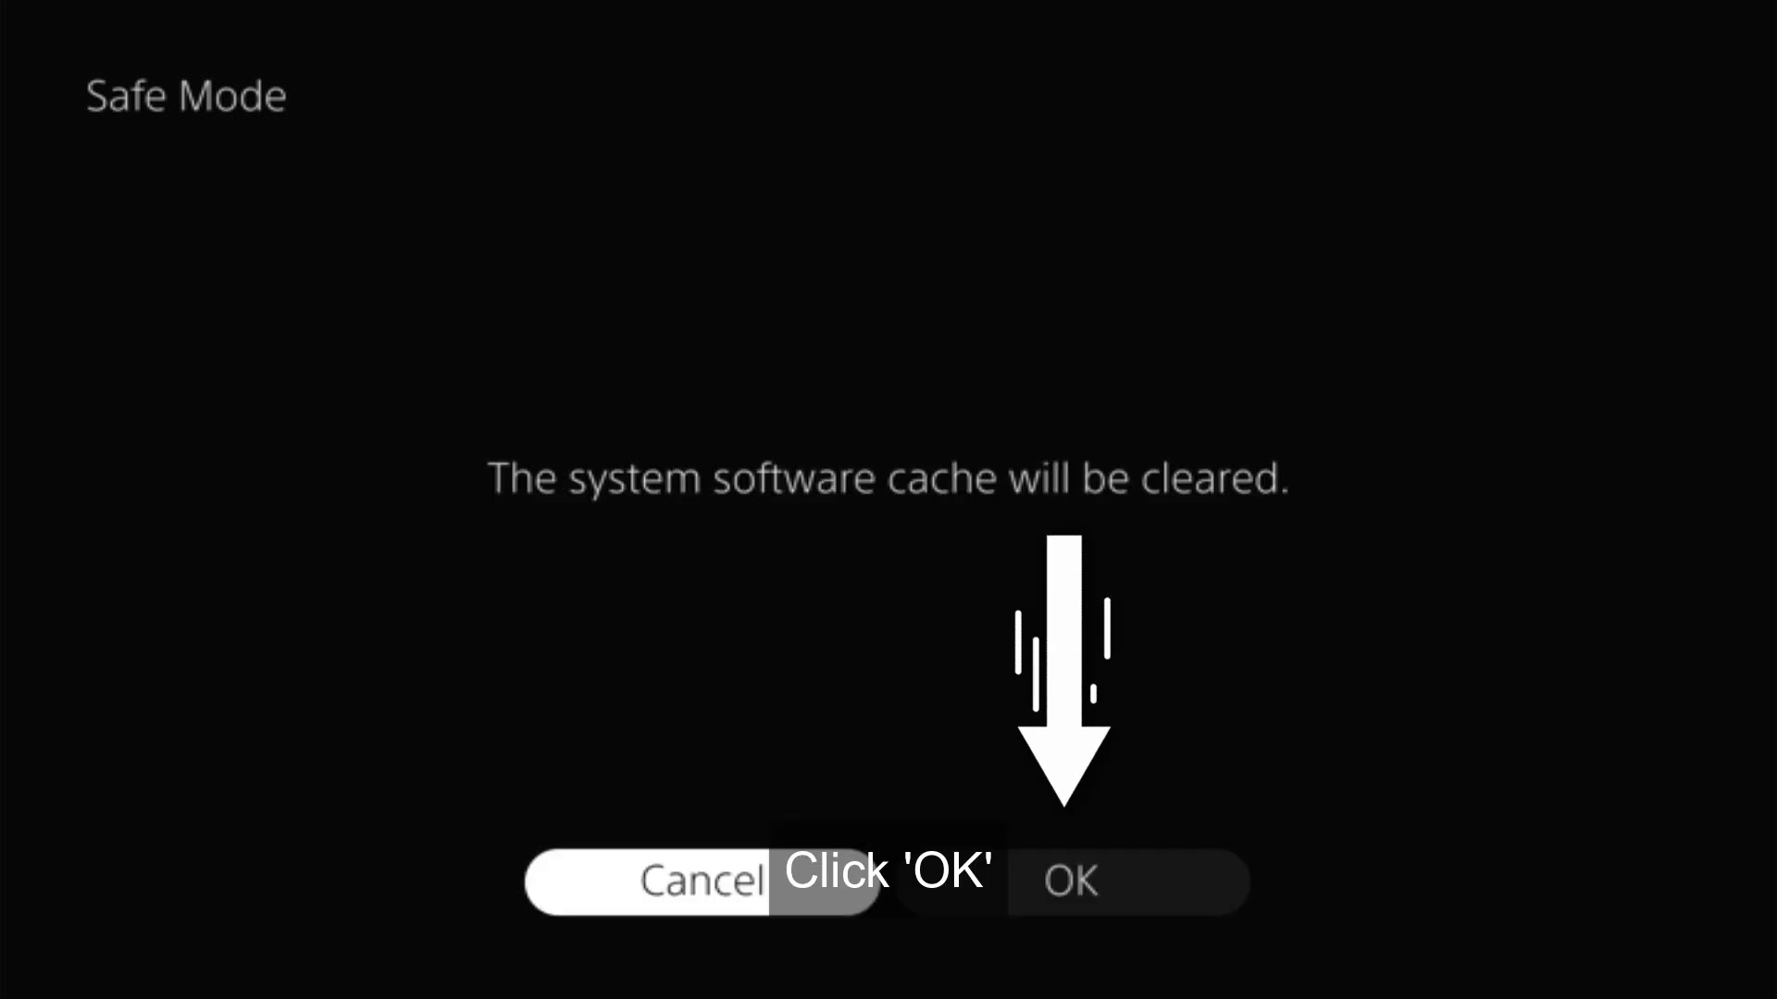
click(1072, 880)
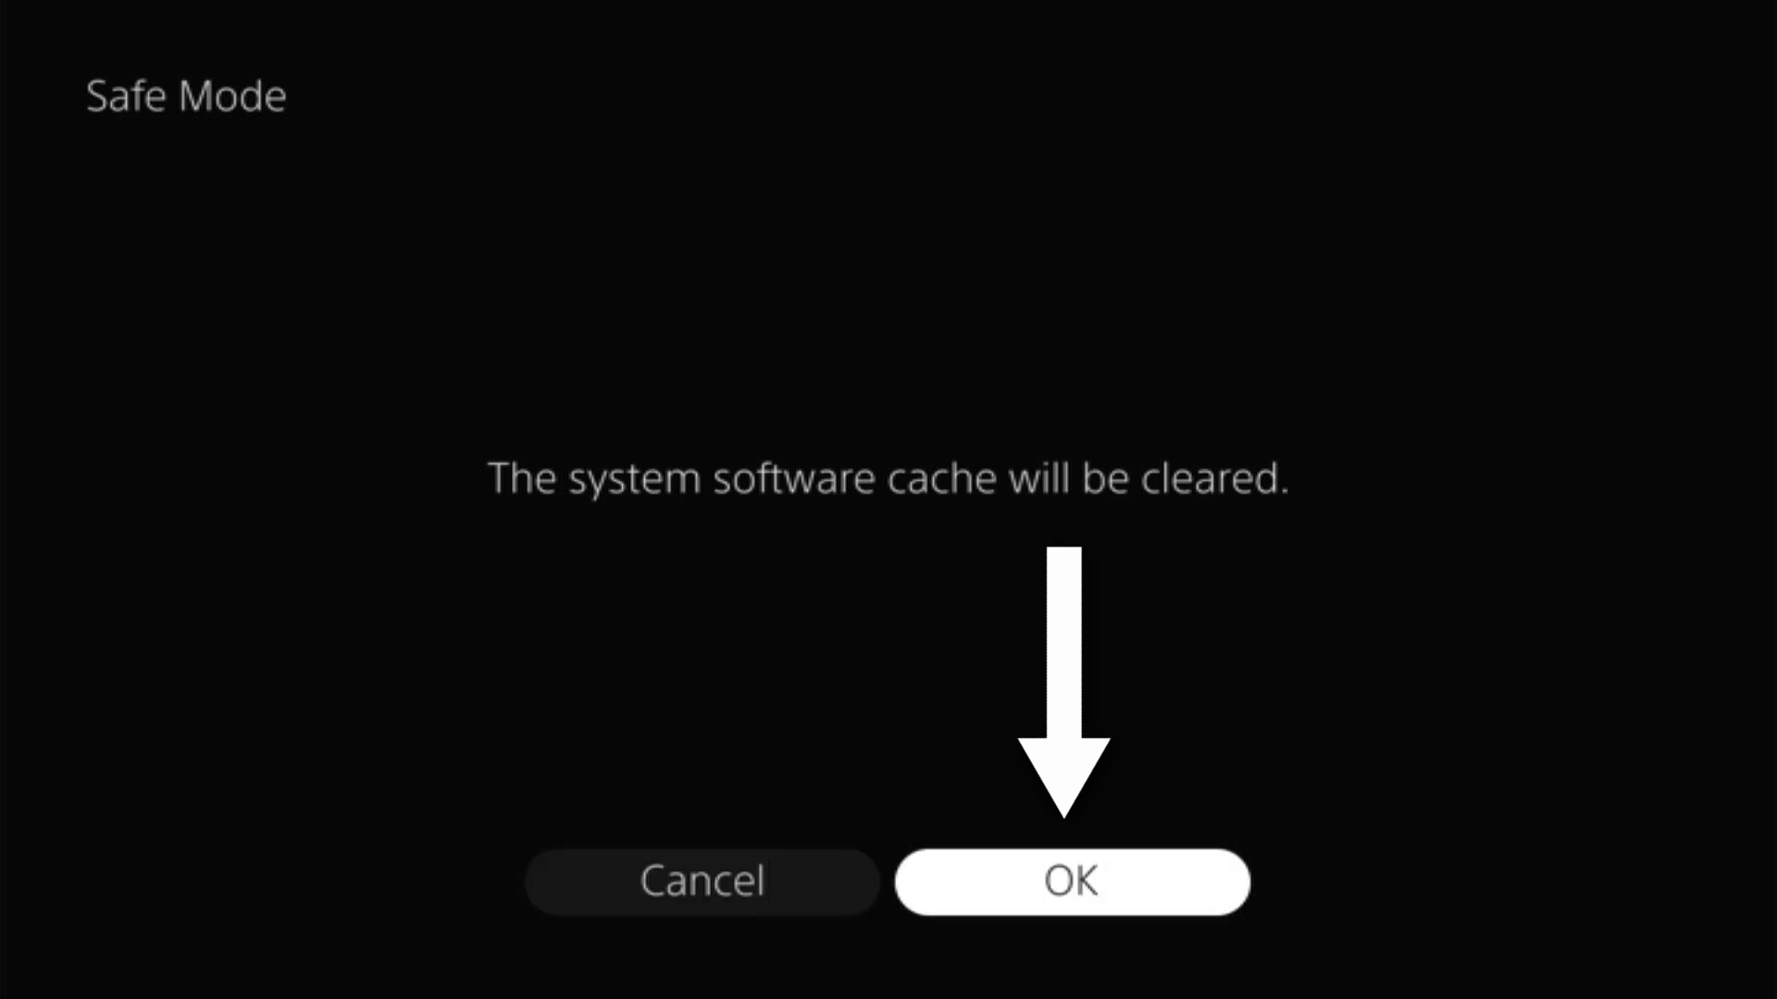
click(1072, 881)
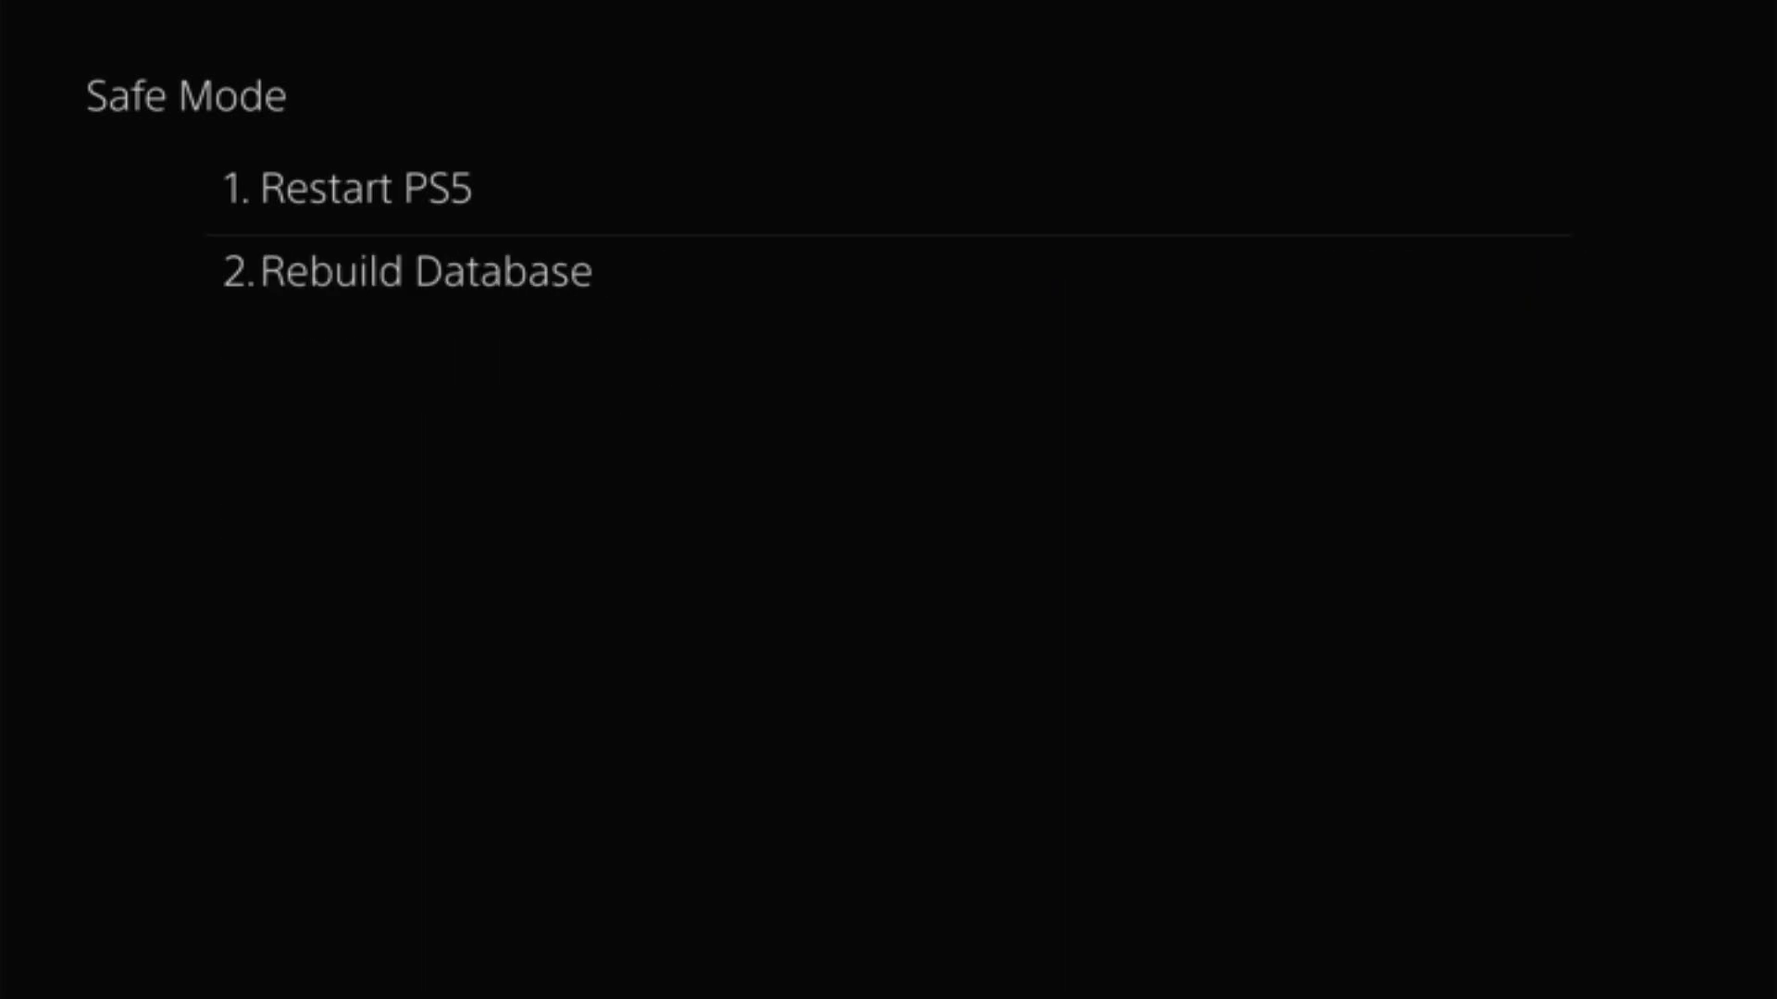
- Select Rebuild Database and confirm, returning to the full Safe Mode main menu
click(408, 272)
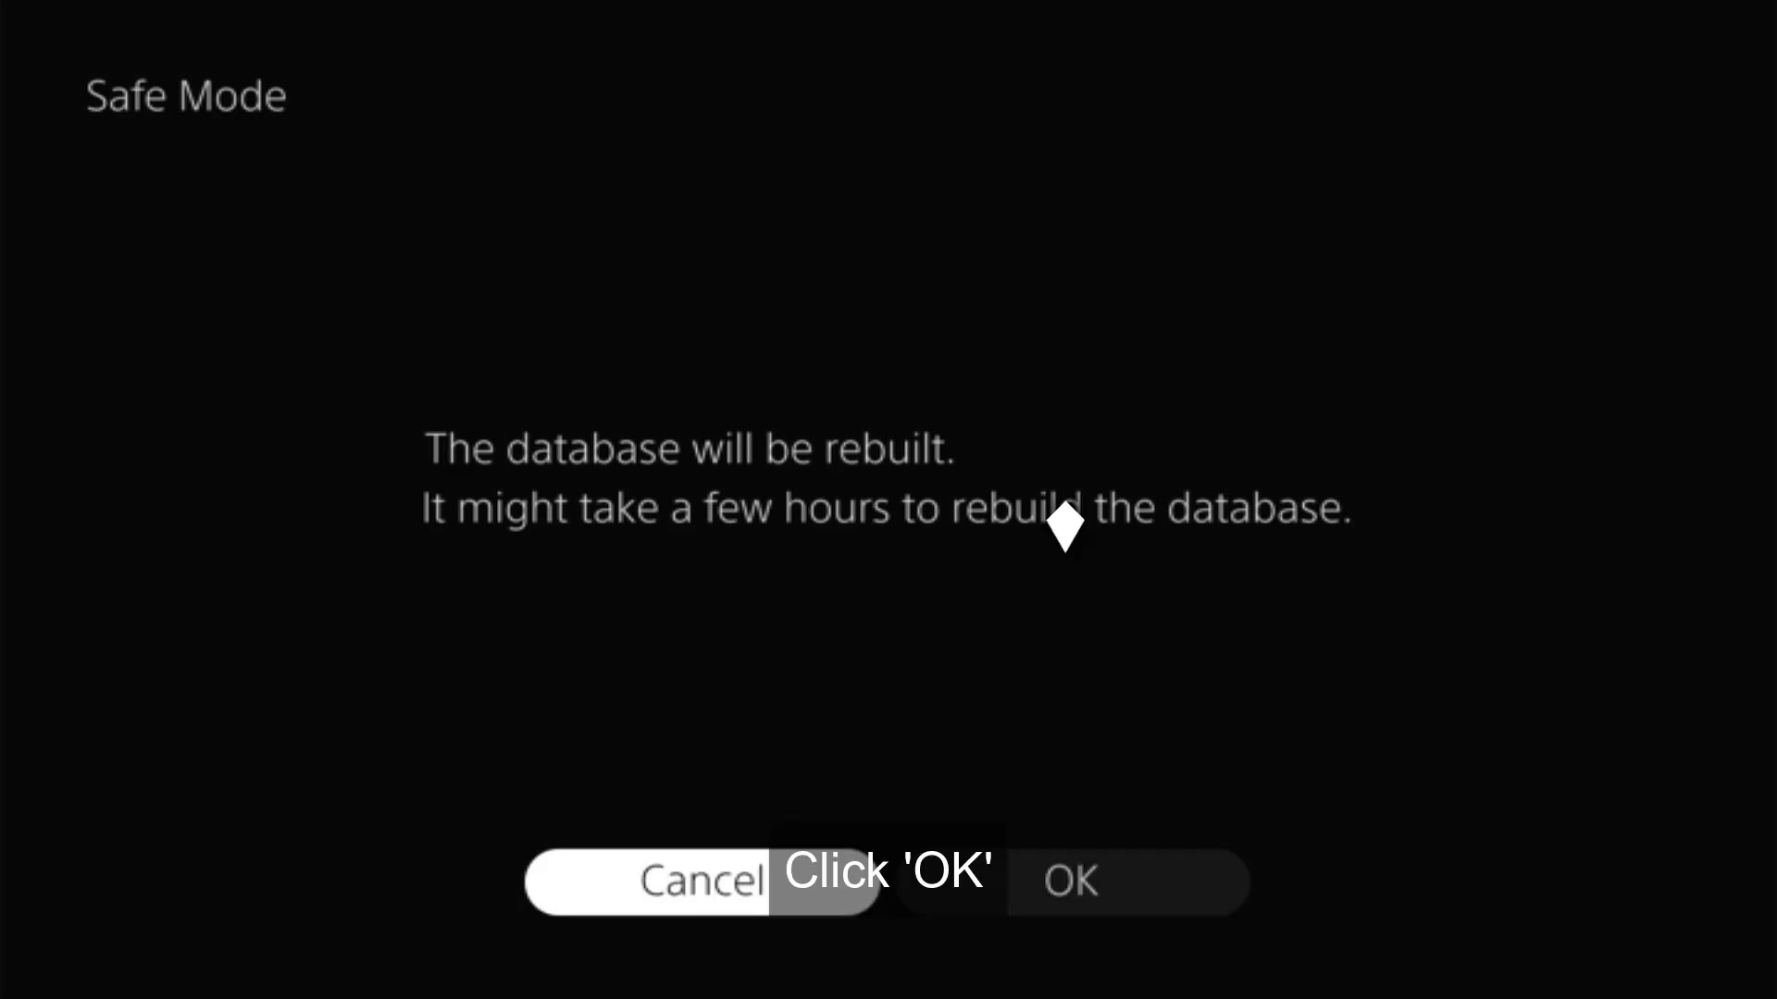
click(1071, 881)
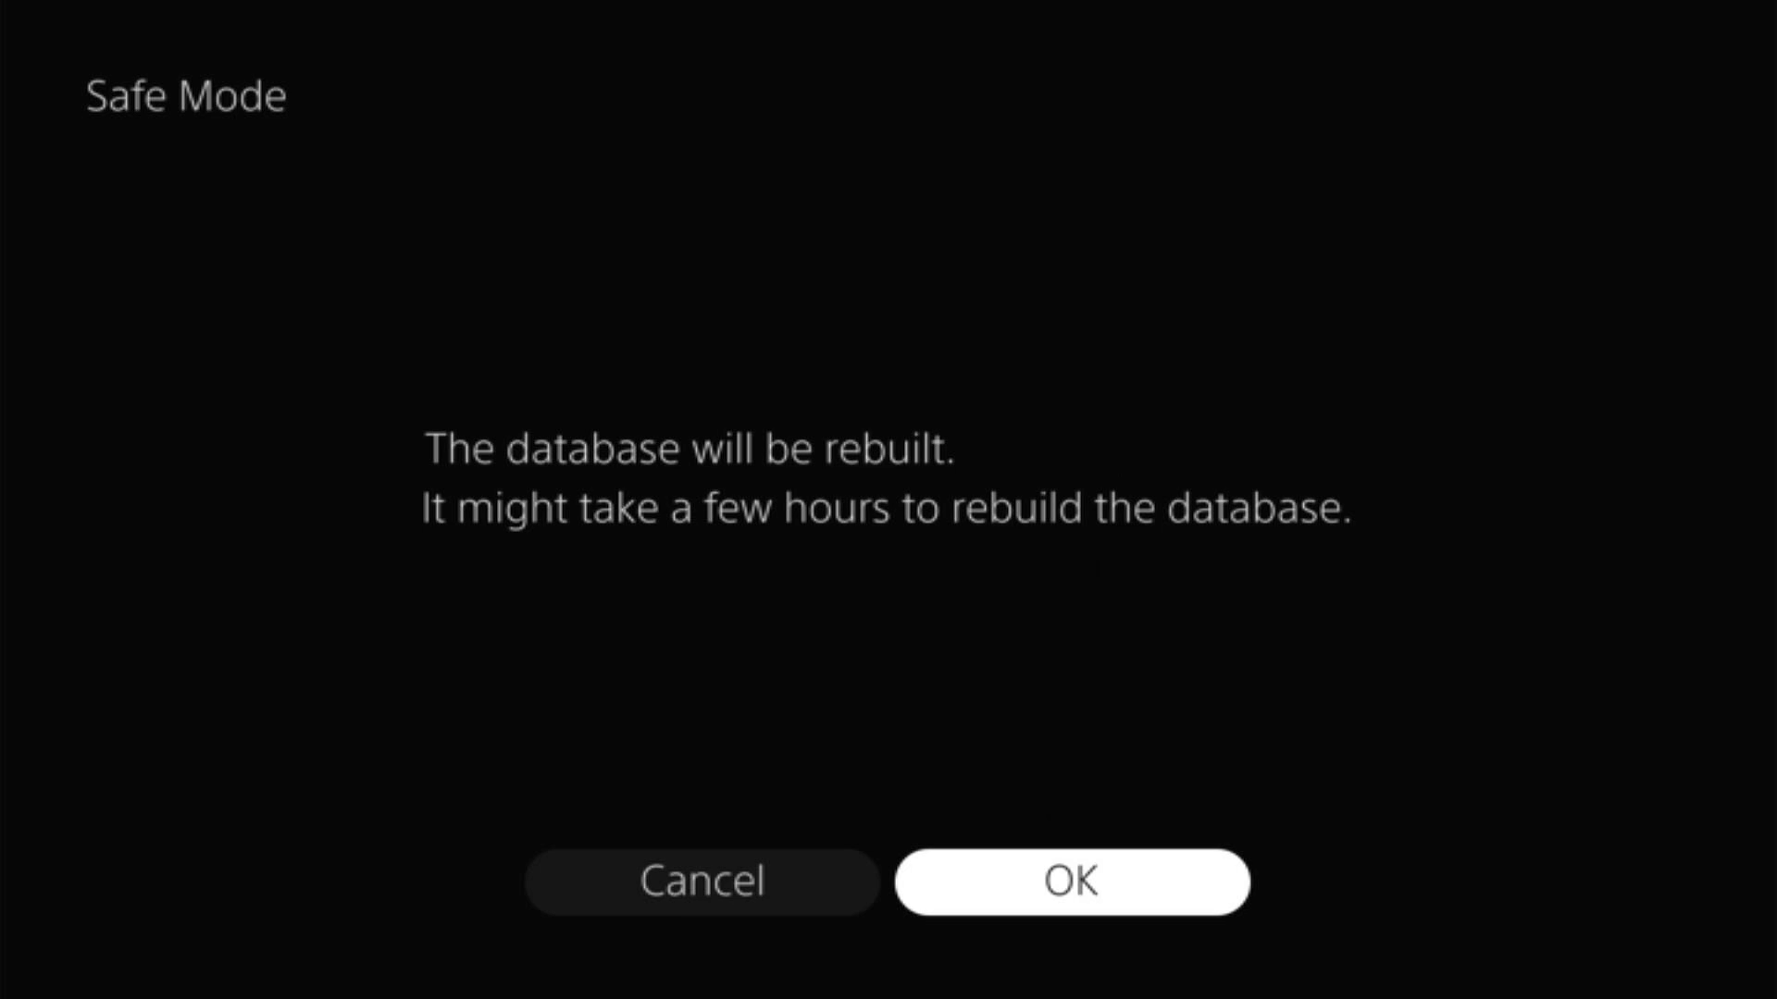
click(1069, 881)
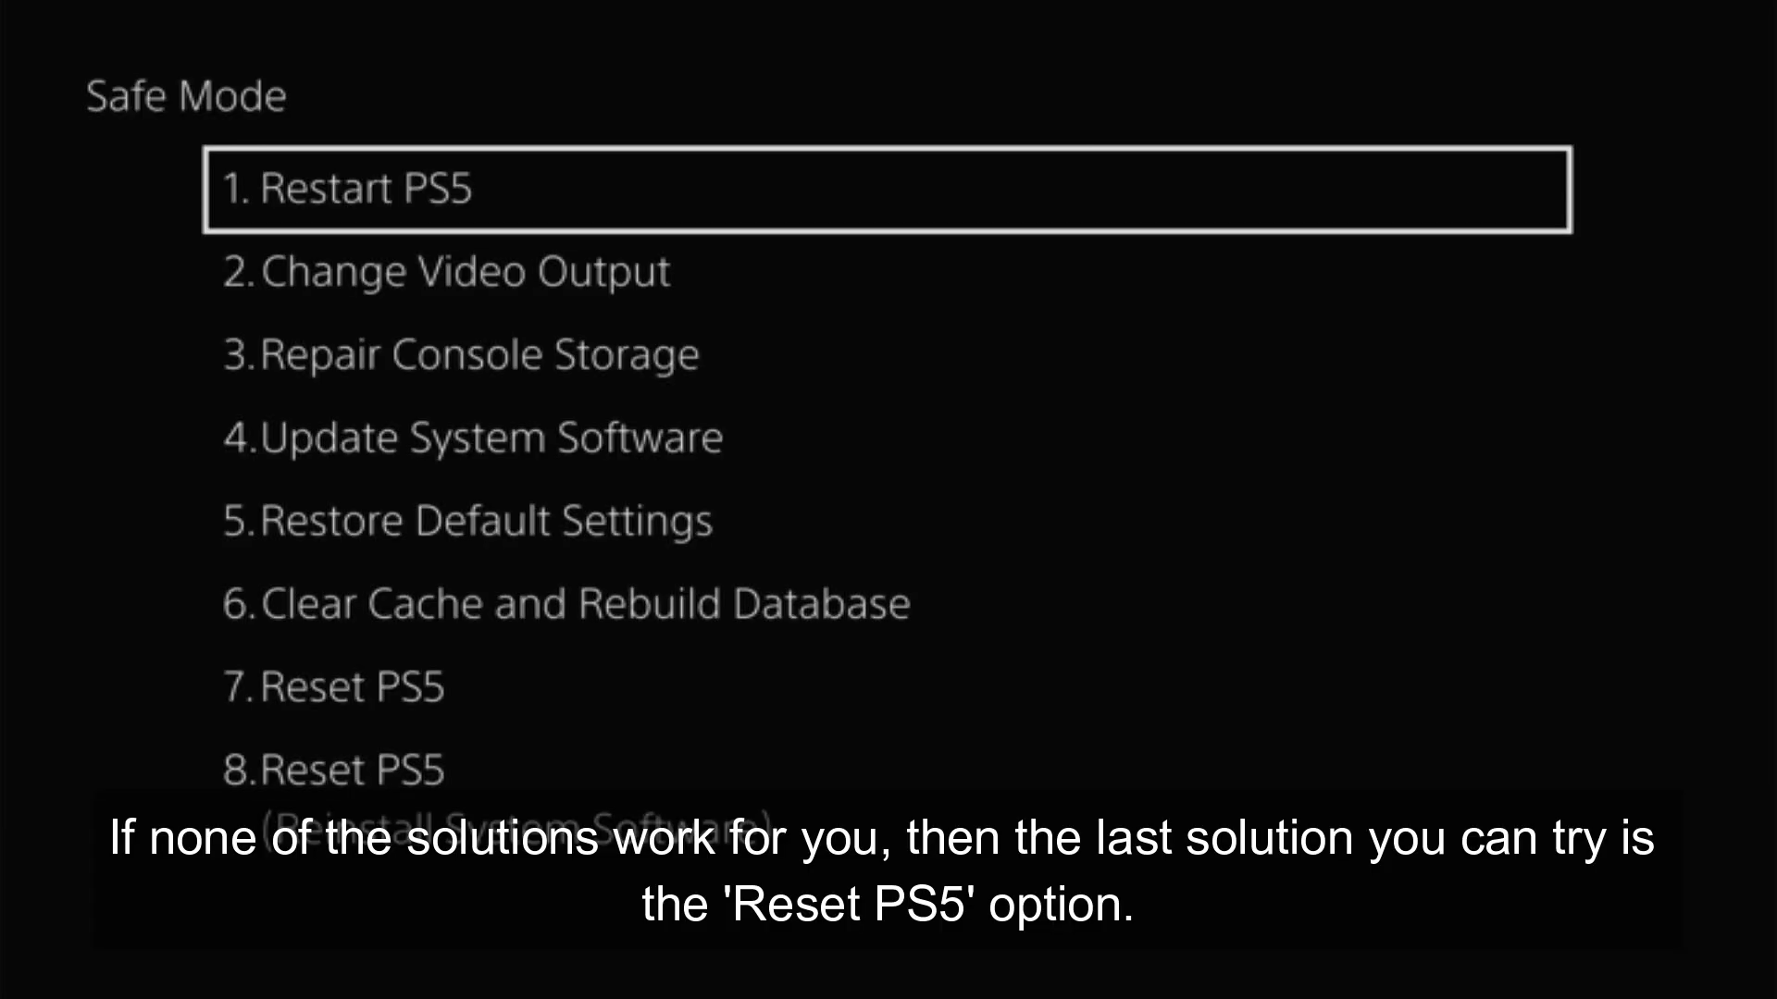